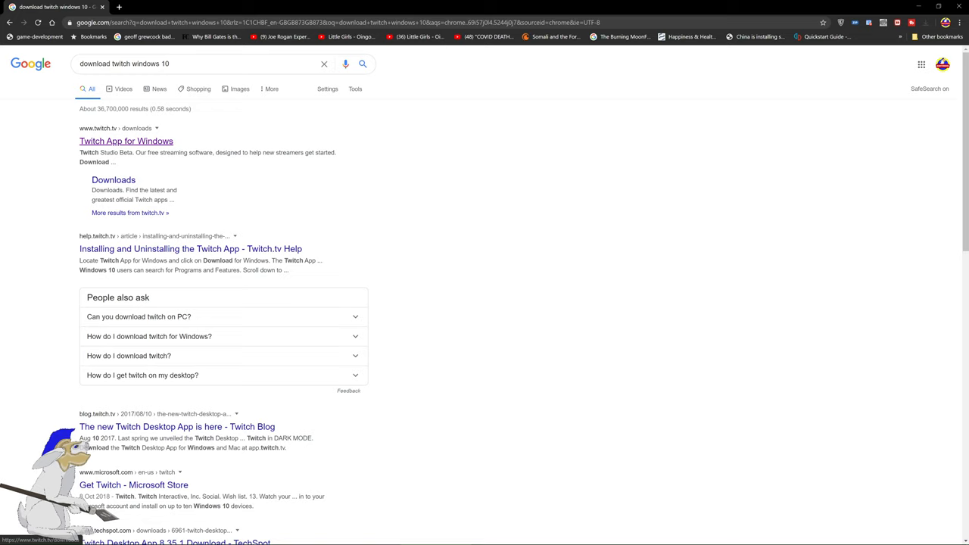
Go to the official Twitch App for Windows download page from the Google results
{"action": "left_click", "coordinate": [126, 141]}
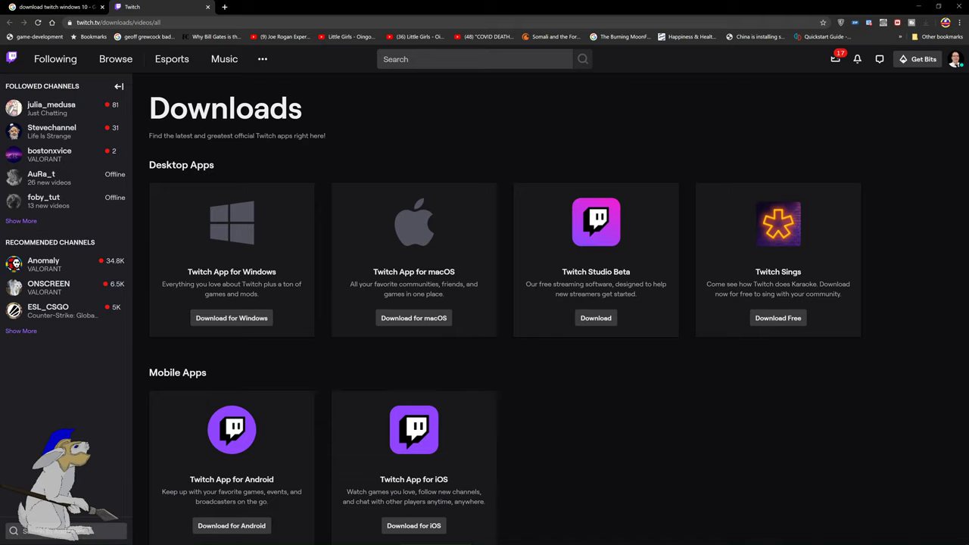
{"action": "mouse_move", "coordinate": [485, 538]}
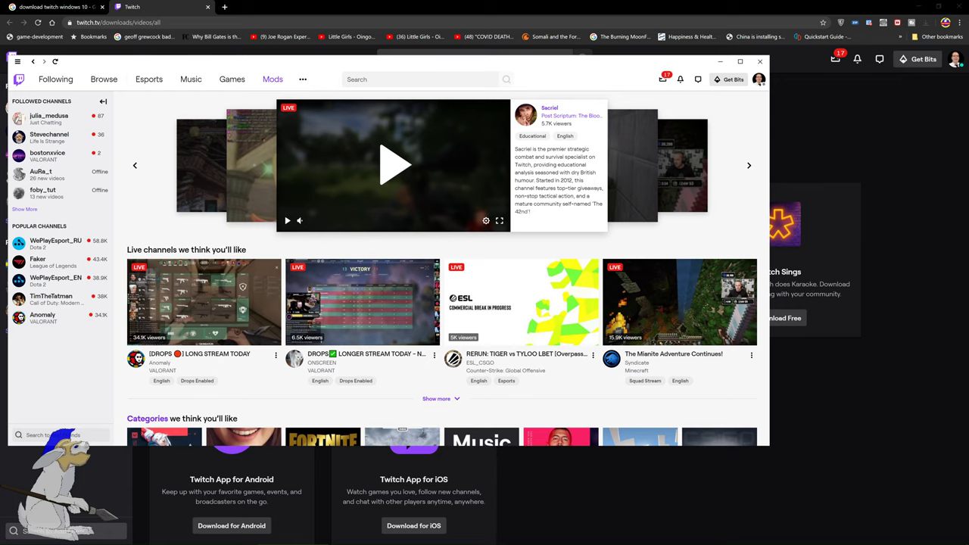
Show the Mods library, dismiss the update-assistant notice and select World of Warcraft's installed addons
{"action": "left_click", "coordinate": [272, 79]}
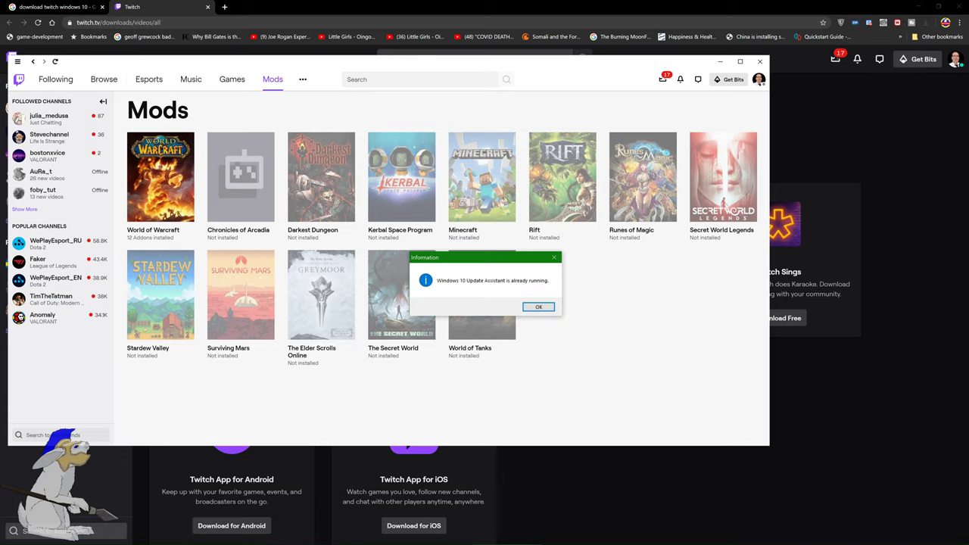
{"action": "left_click", "coordinate": [539, 305]}
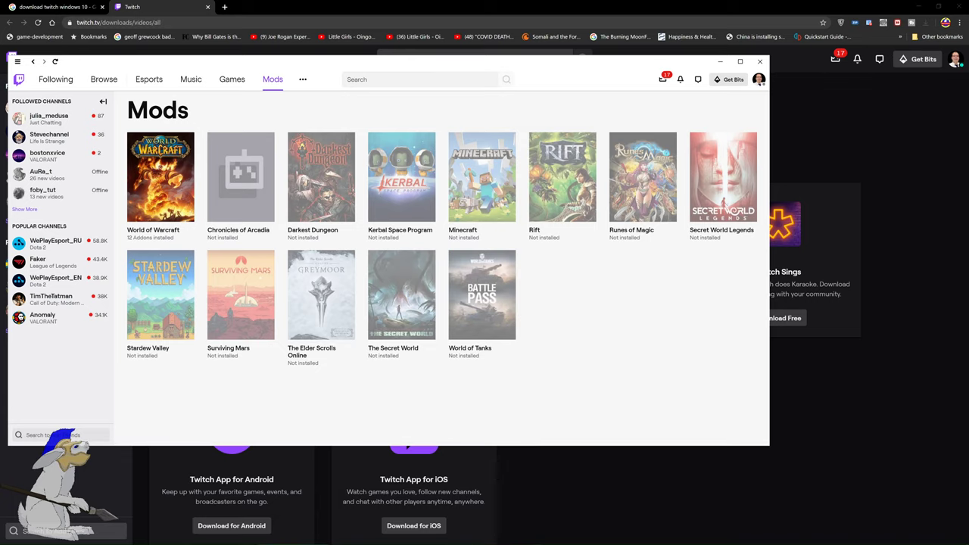
{"action": "left_click", "coordinate": [160, 176]}
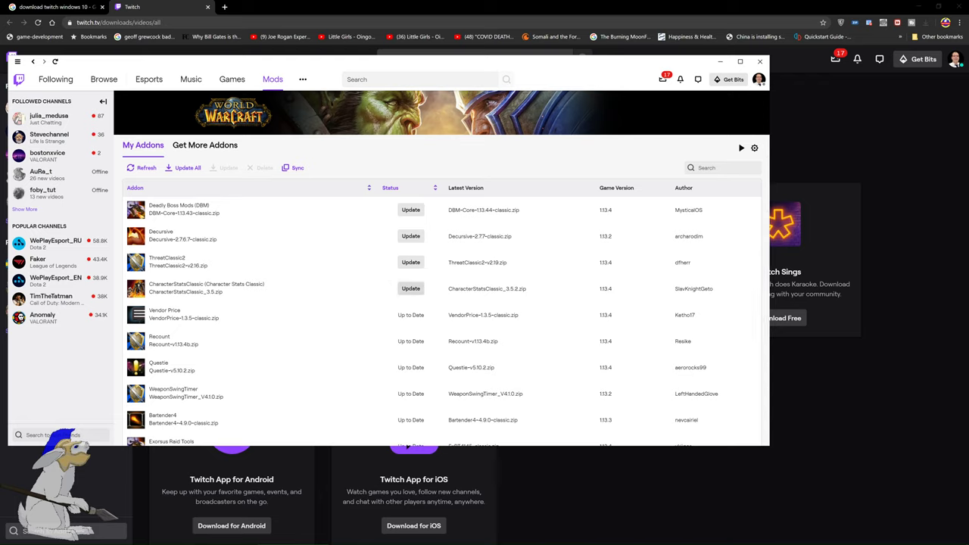
Update every outdated World of Warcraft addon at once with Update All in My Addons
{"action": "left_click", "coordinate": [410, 262]}
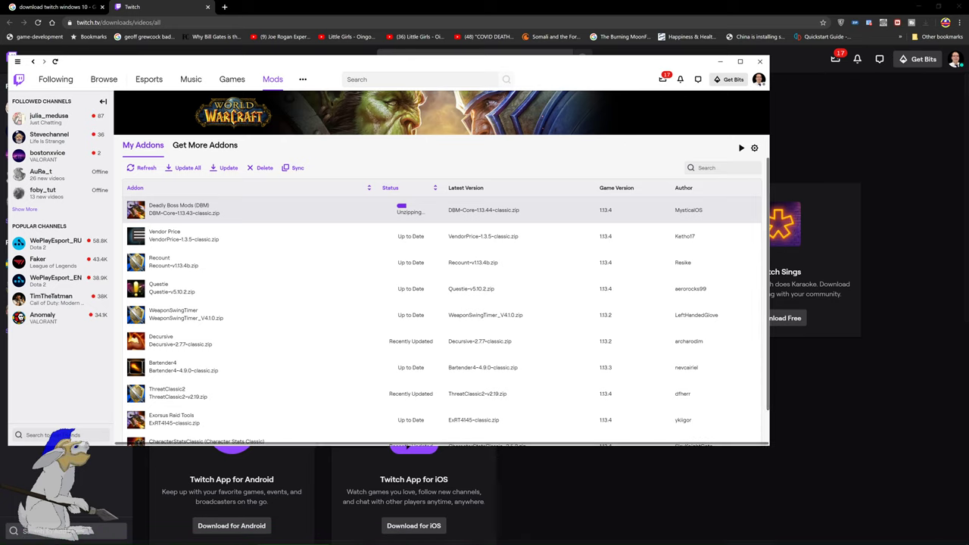
{"action": "left_click", "coordinate": [143, 166]}
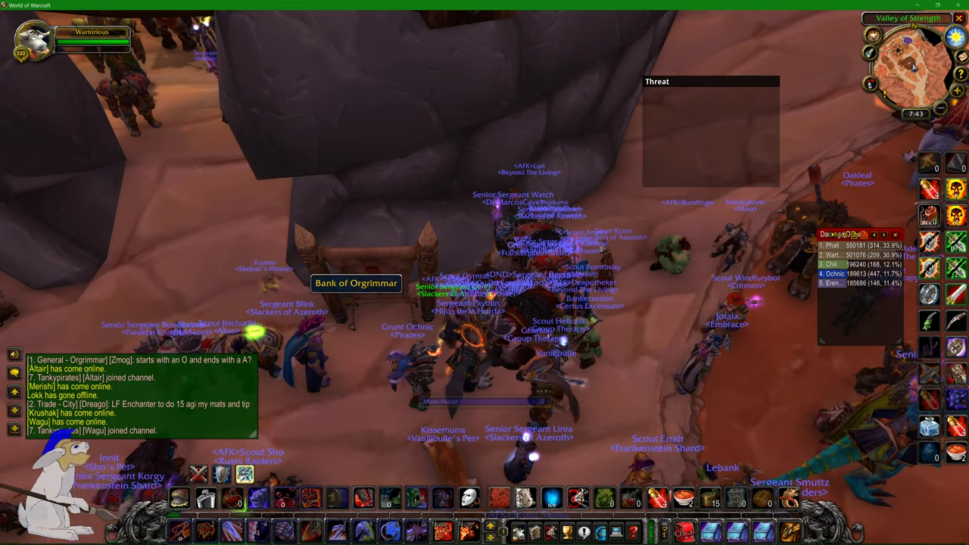
From the game menu, review the in-game AddOn list and reload the UI to apply changes
{"action": "key", "text": "Escape"}
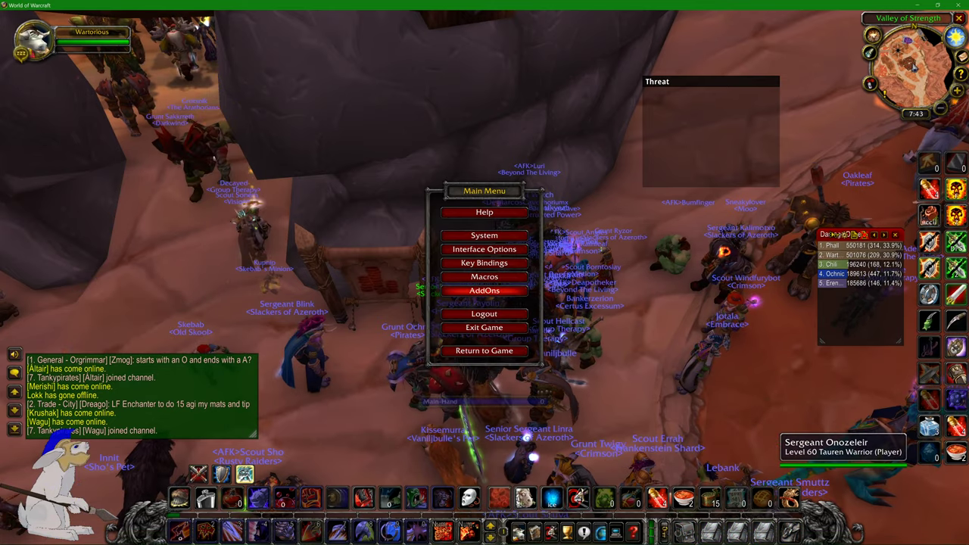
{"action": "left_click", "coordinate": [484, 290]}
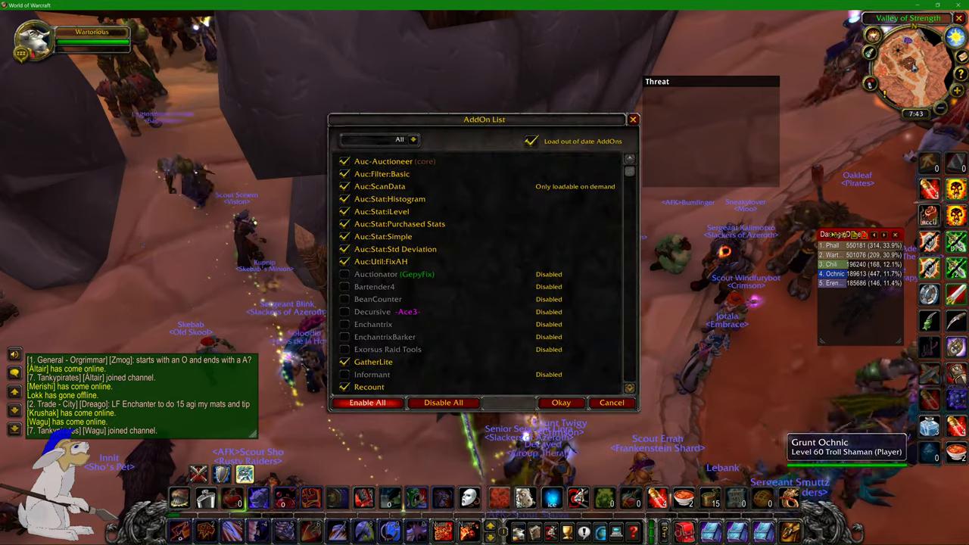
{"action": "scroll", "scroll_direction": "down", "scroll_amount": 3}
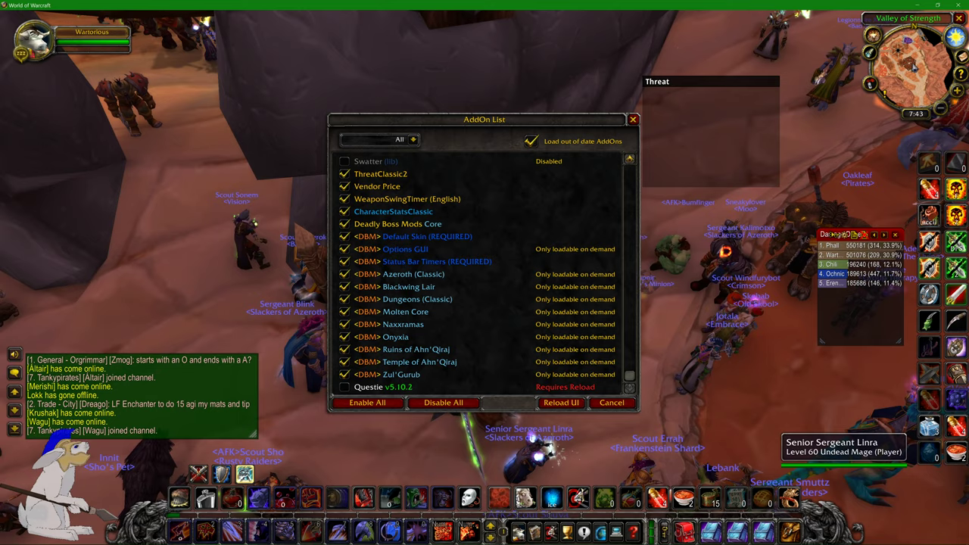
{"action": "left_click", "coordinate": [560, 403]}
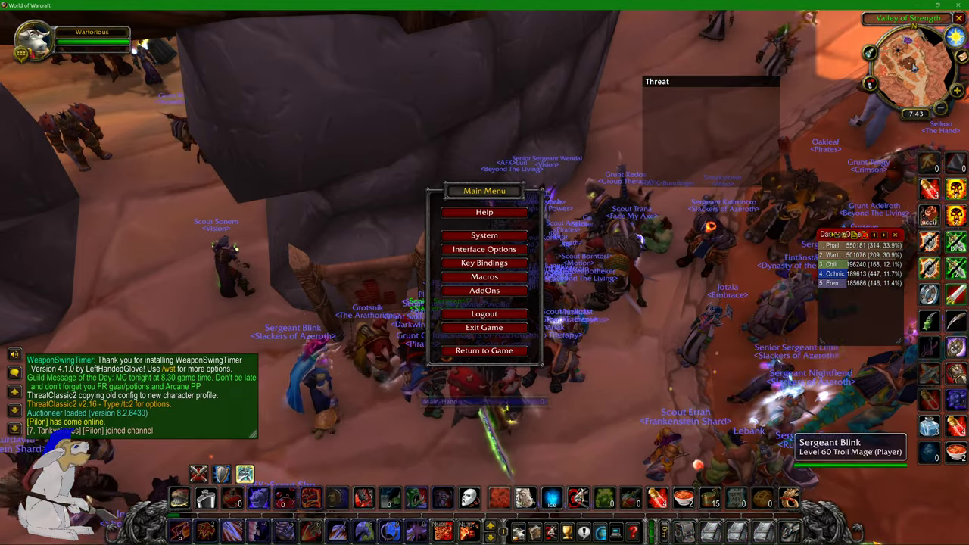
Reopen the AddOn list and reload the interface a second time
{"action": "left_click", "coordinate": [484, 291]}
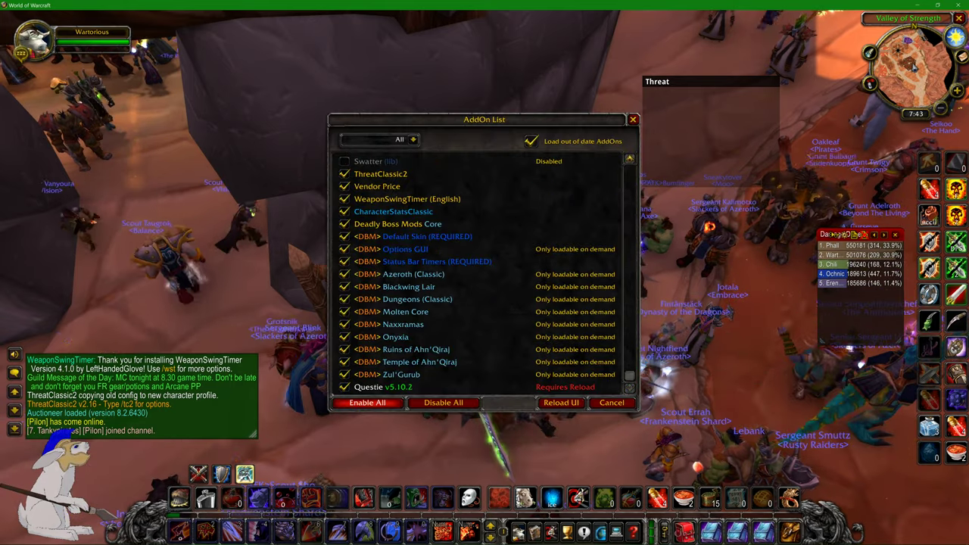
{"action": "left_click", "coordinate": [561, 402]}
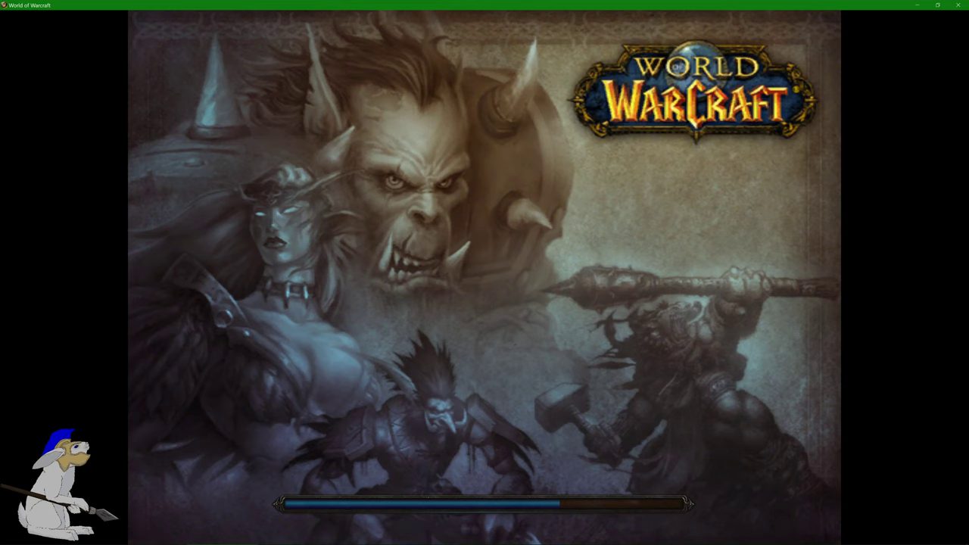